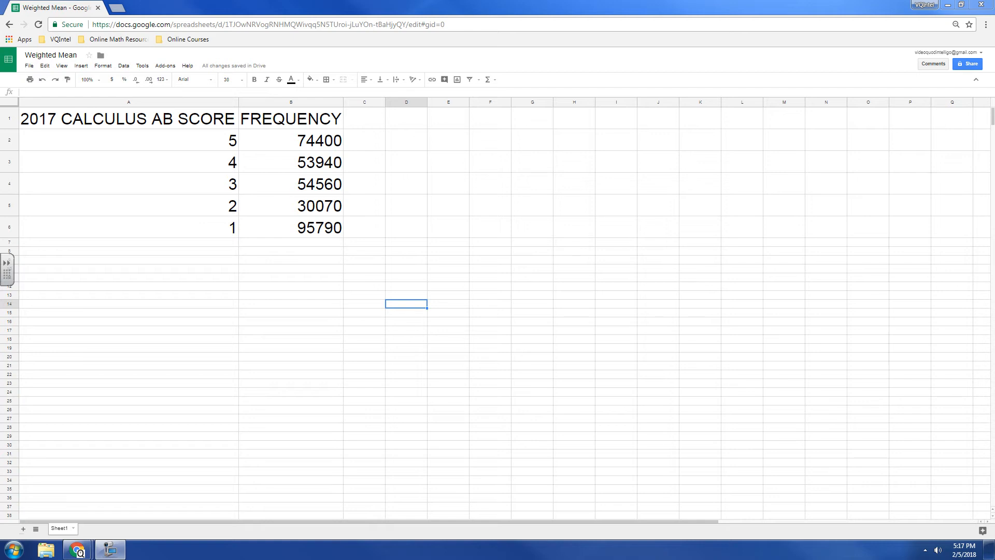
mouse_move(381, 167)
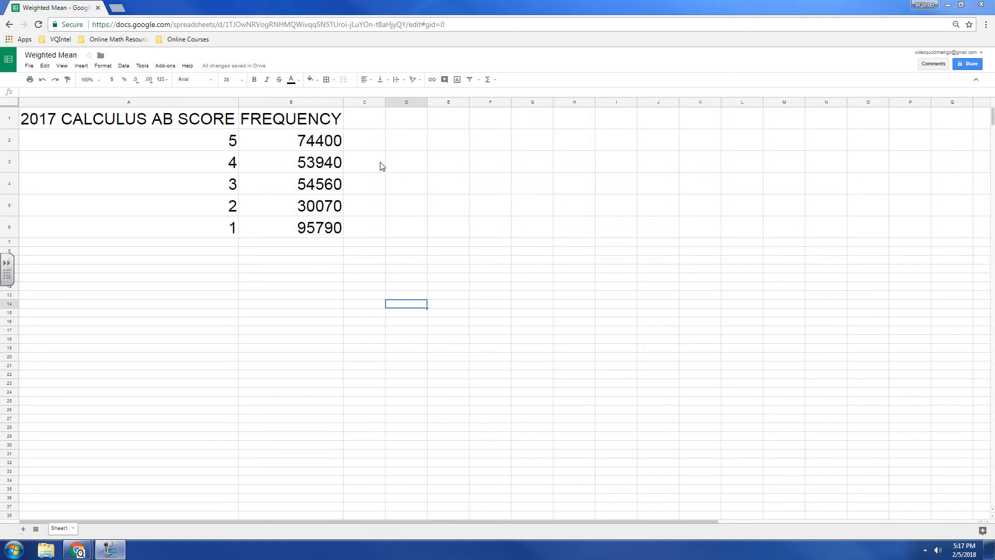
mouse_move(226, 254)
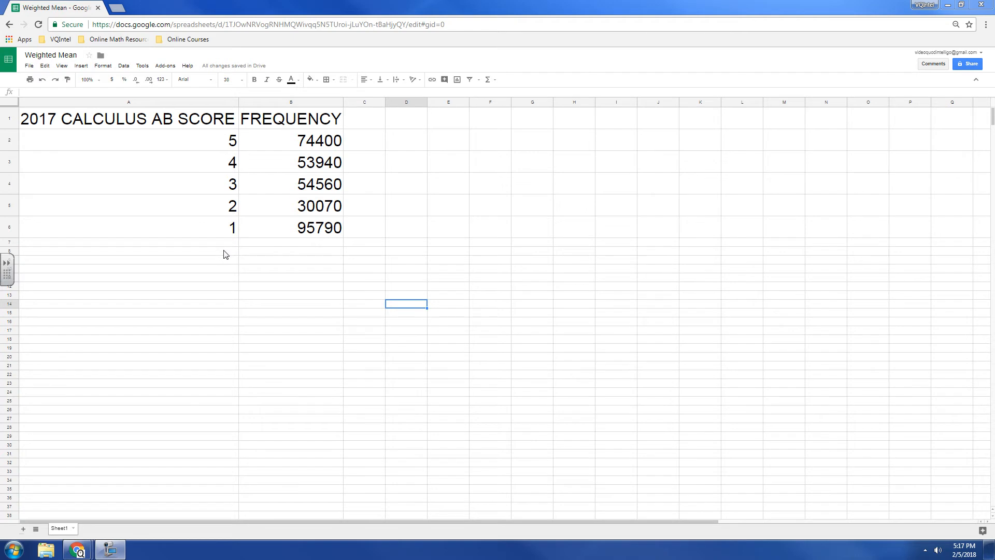
mouse_move(286, 155)
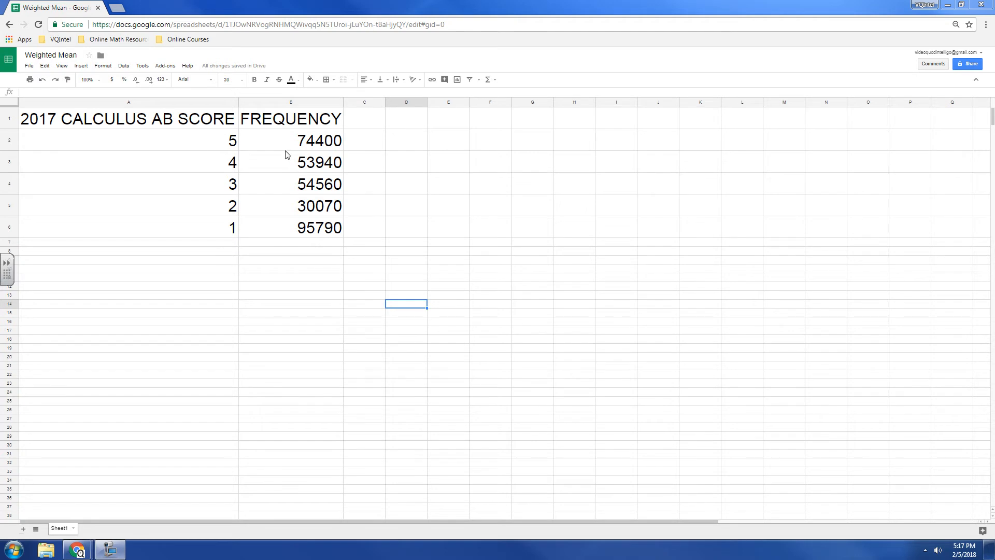
mouse_move(210, 241)
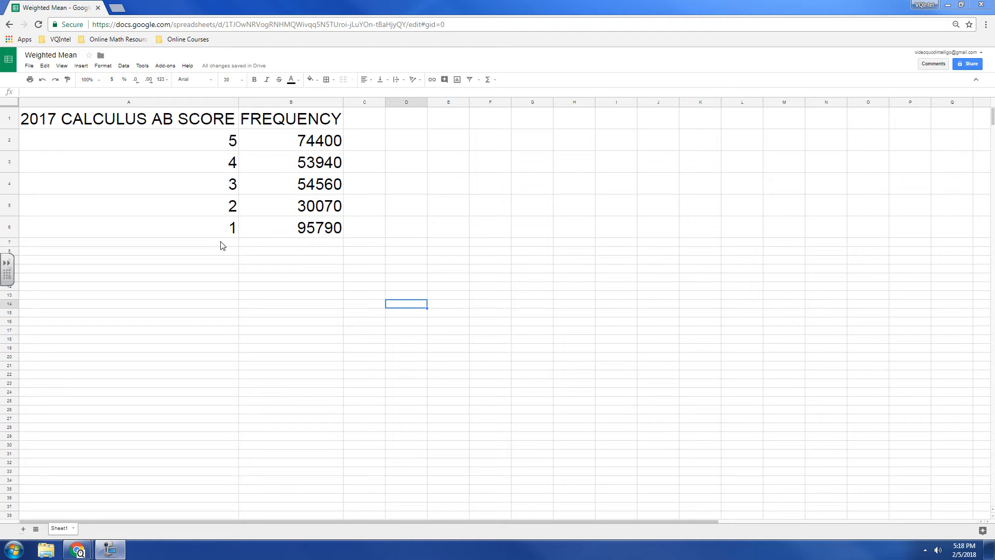
mouse_move(263, 342)
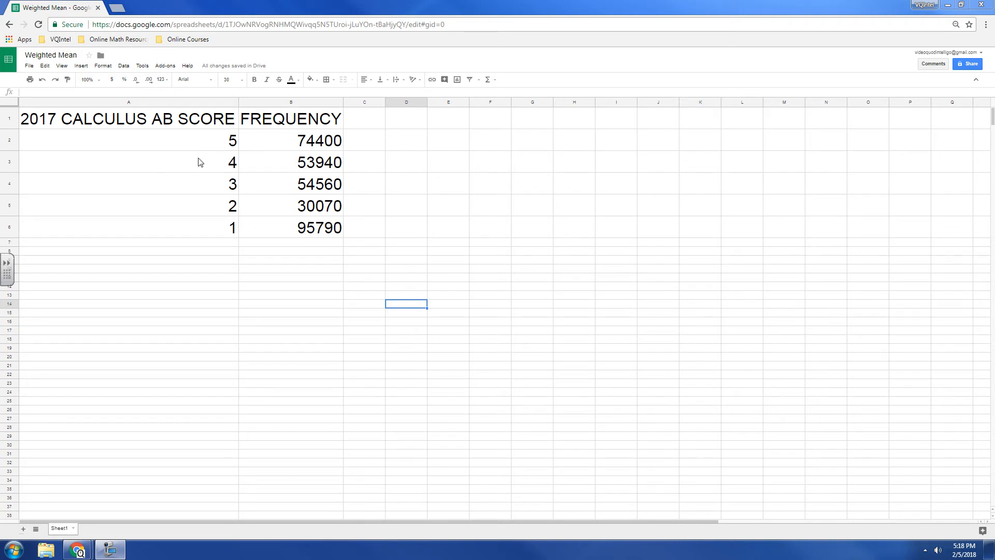
mouse_move(215, 183)
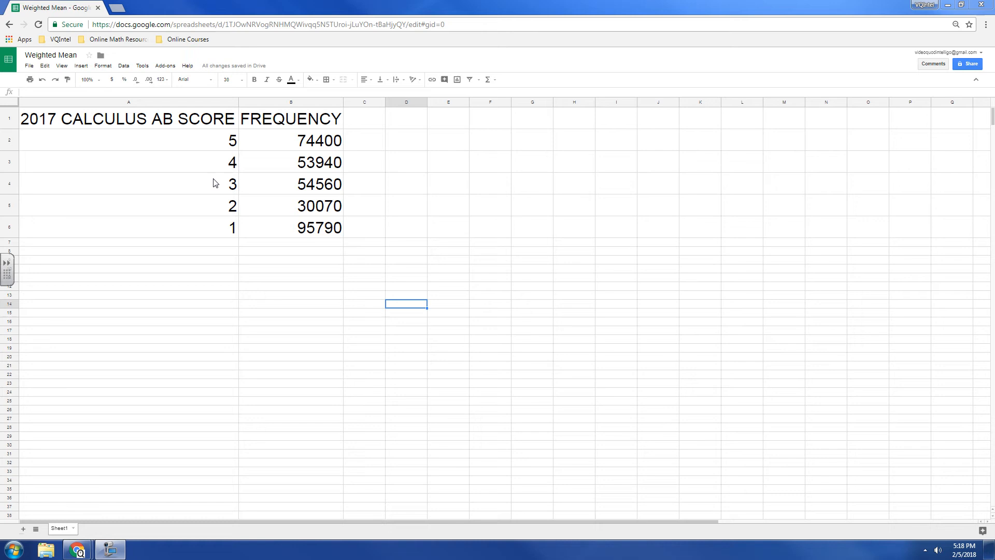
mouse_move(367, 233)
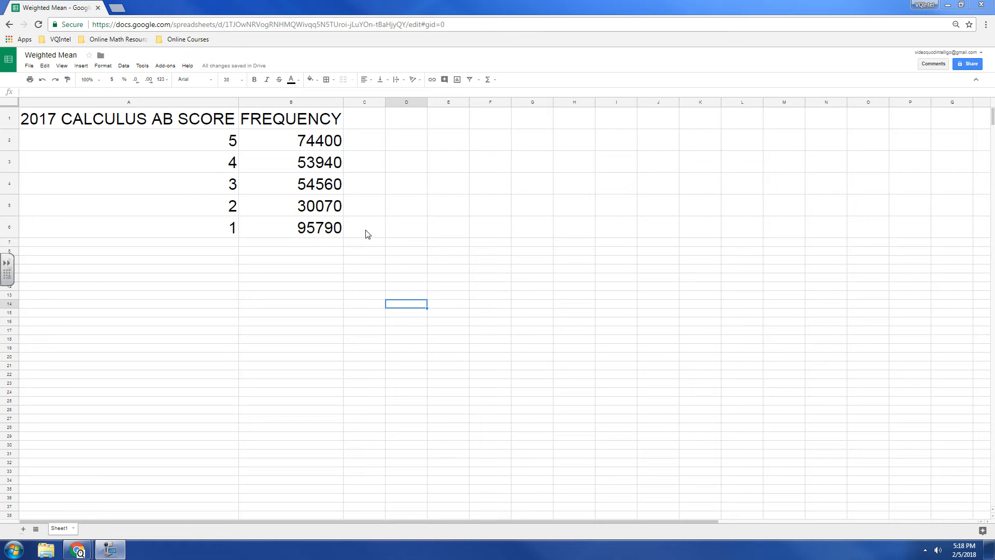
mouse_move(411, 165)
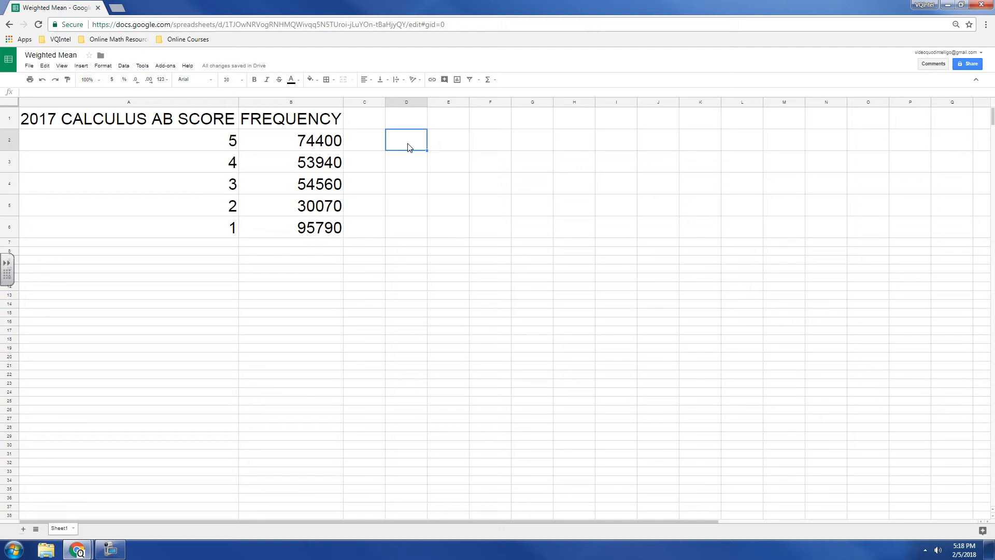
Enter =A2*B2 in D2 and fill it down to D6, giving products 372000 through 95790.
type("=")
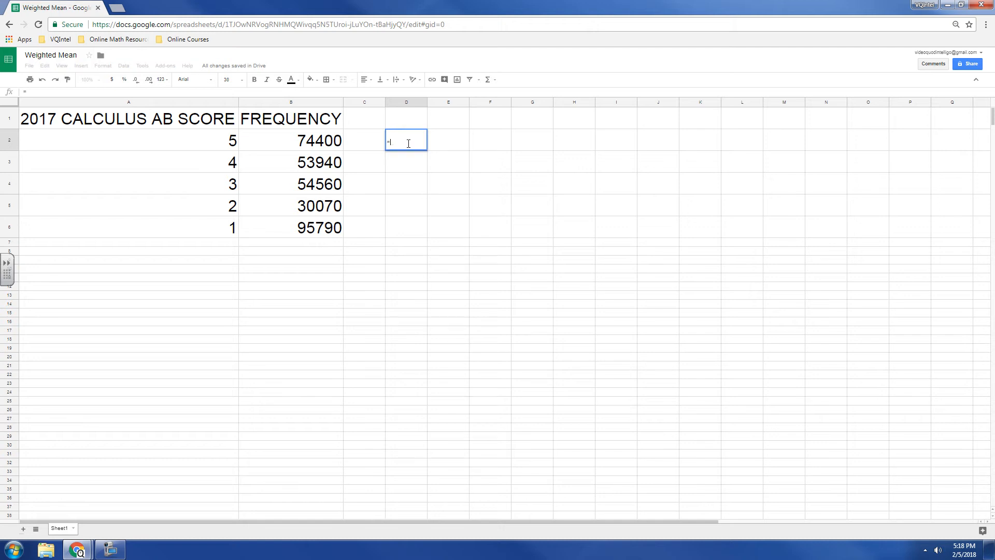
mouse_move(221, 142)
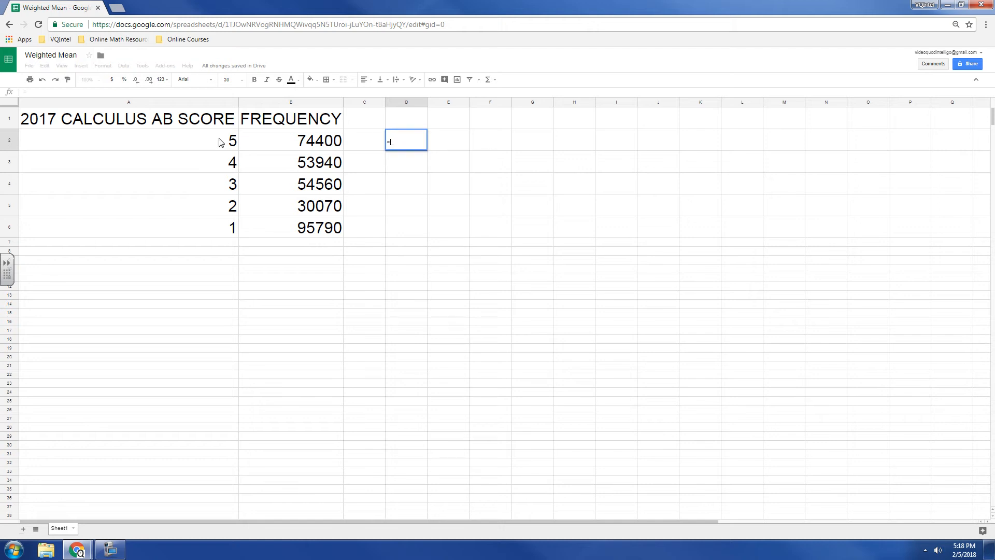
mouse_move(311, 147)
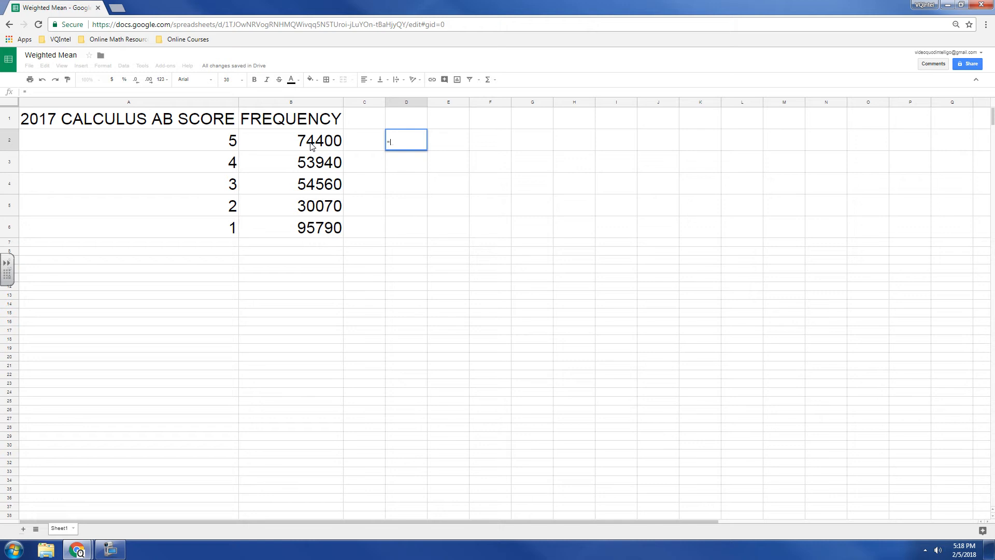
mouse_move(200, 146)
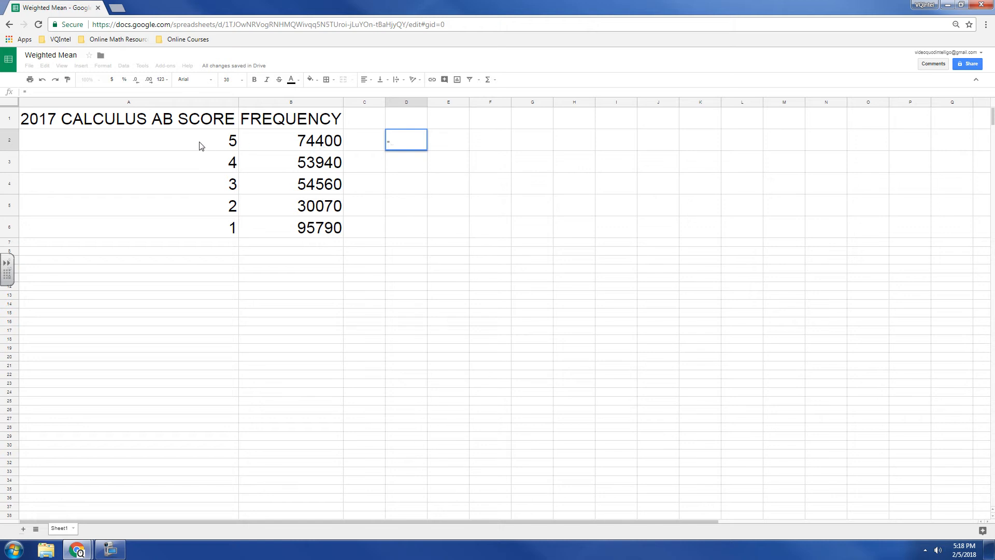
mouse_move(206, 148)
type("A2*")
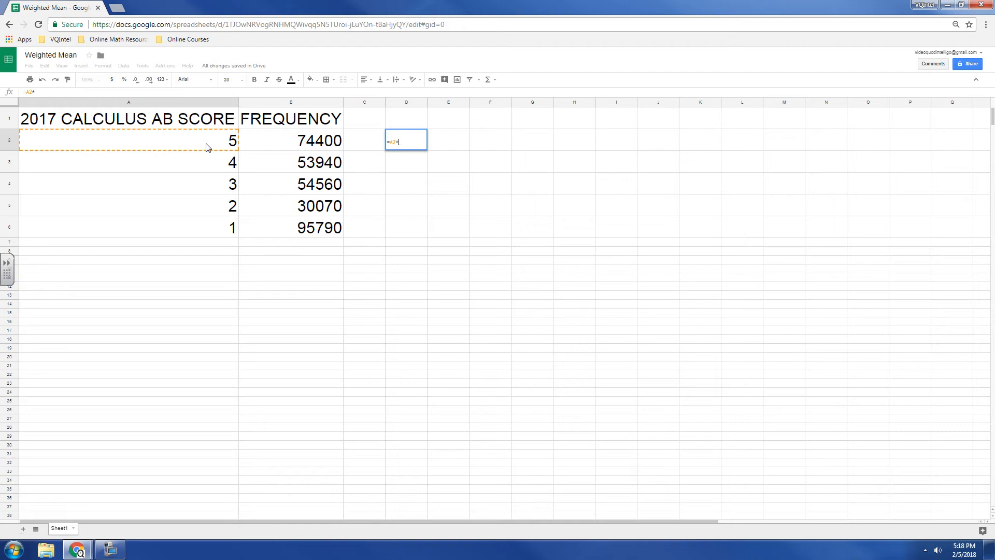
left_click(291, 141)
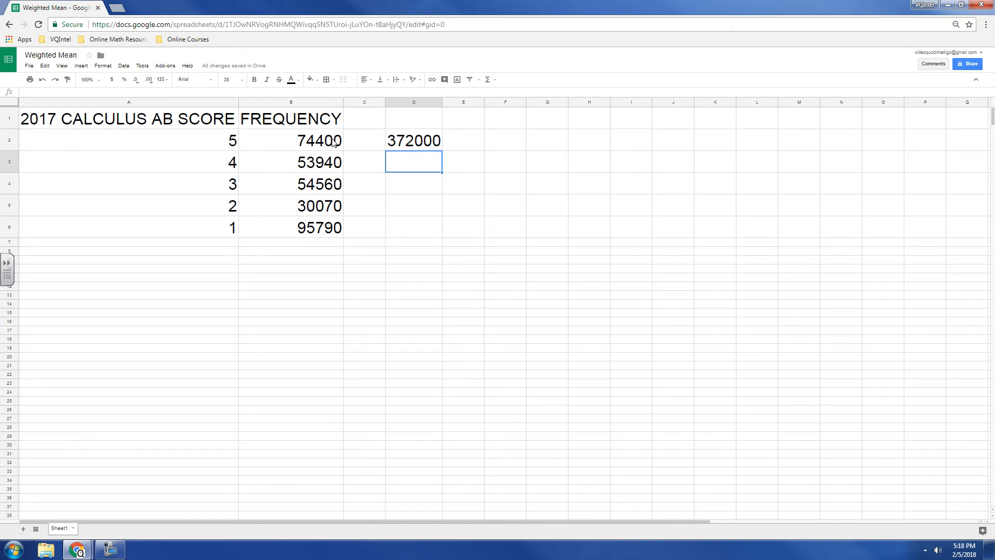
left_click(413, 141)
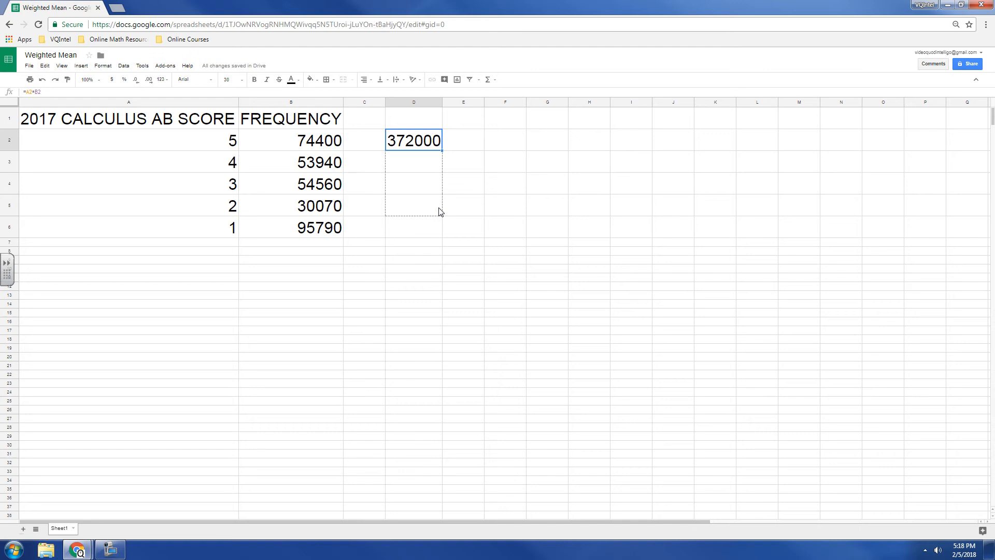
left_click_drag(414, 140, 414, 227)
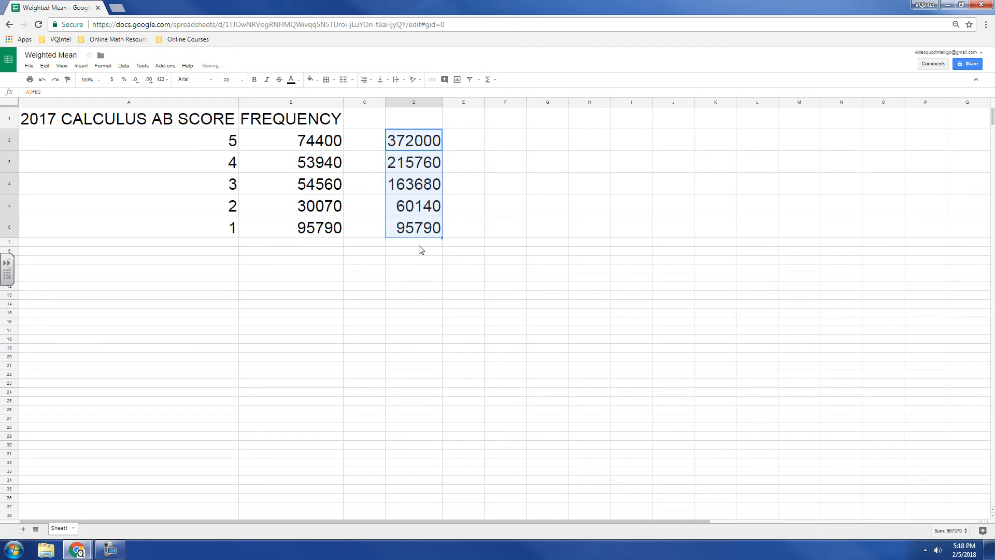
mouse_move(205, 161)
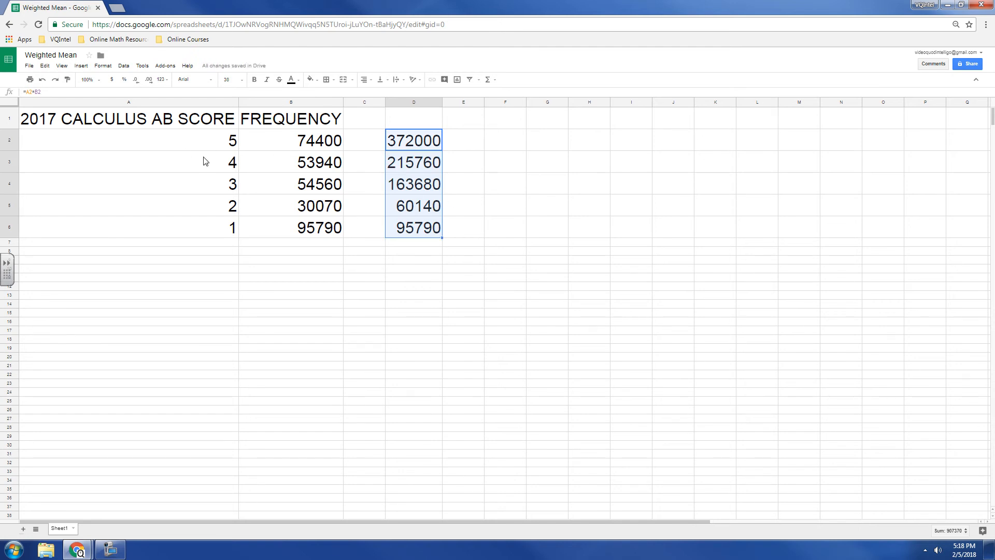
mouse_move(246, 205)
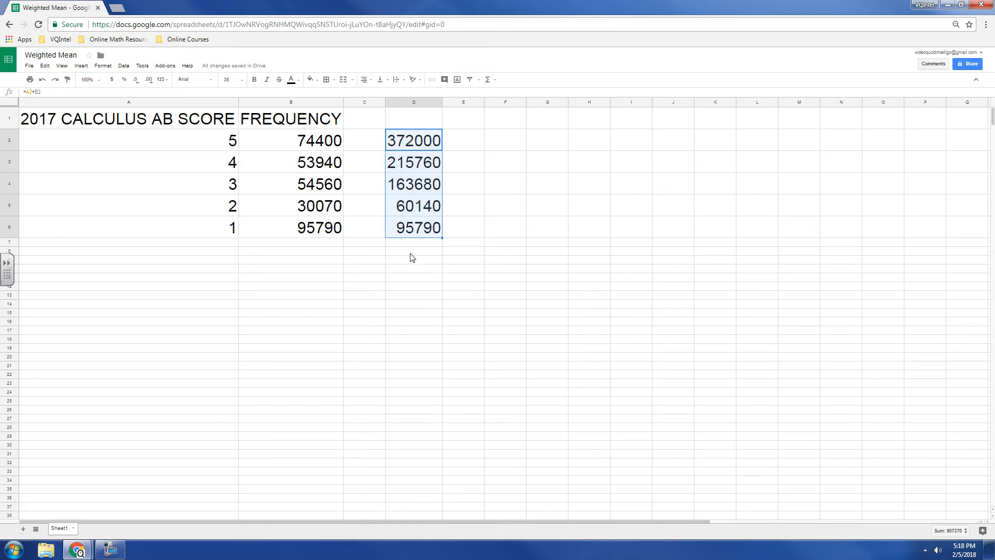
Total the products D2:D6 with SUM, giving 907370 in D8.
type("=")
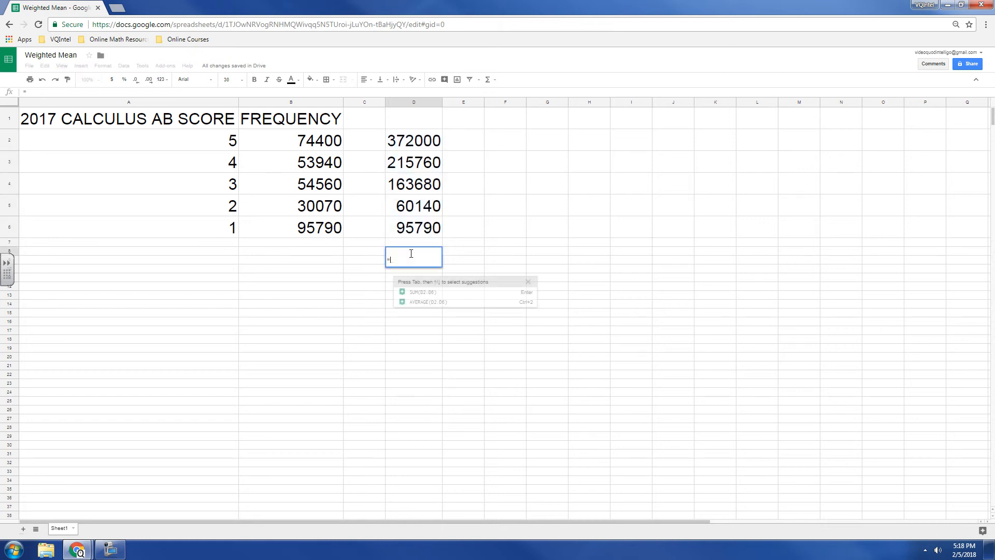
type("sum(")
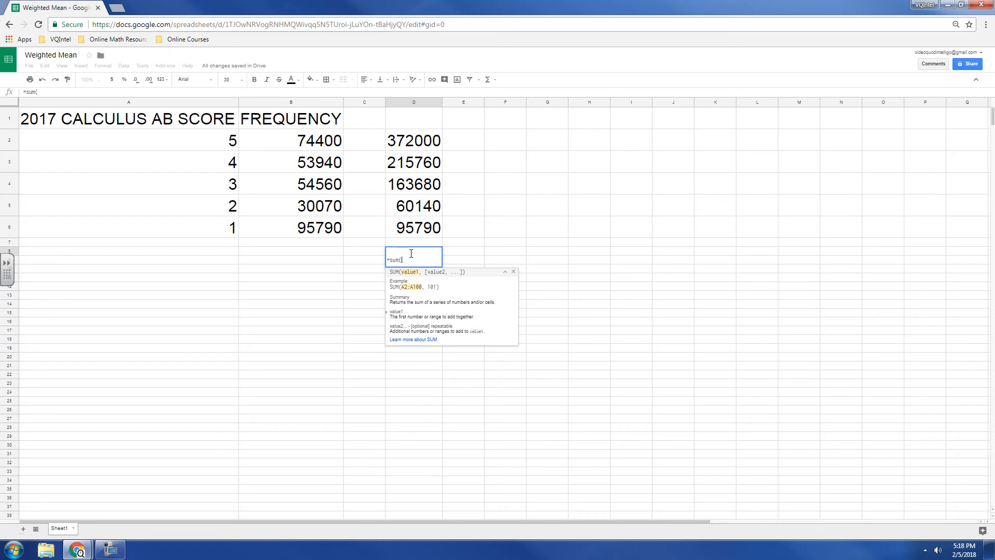
left_click_drag(413, 140, 413, 162)
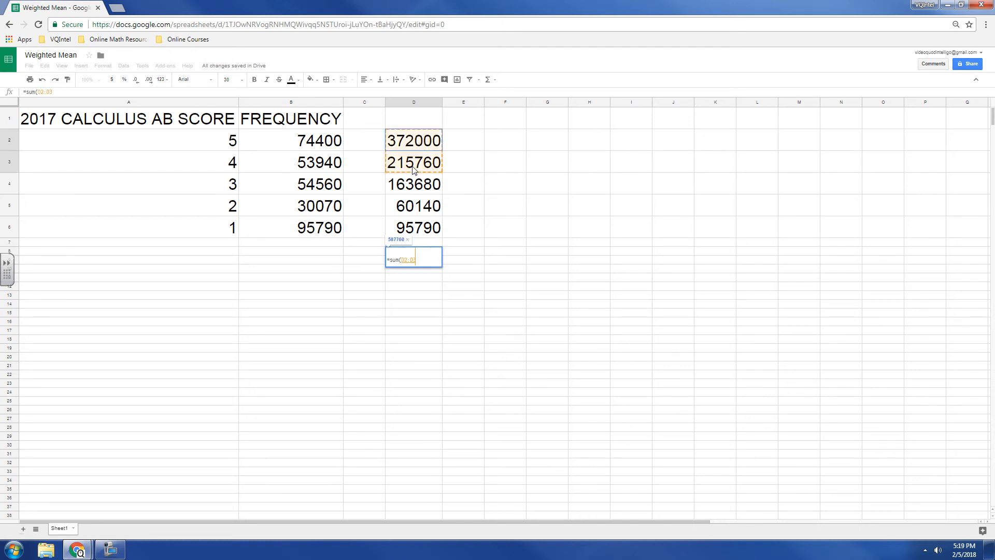
left_click_drag(413, 162, 413, 227)
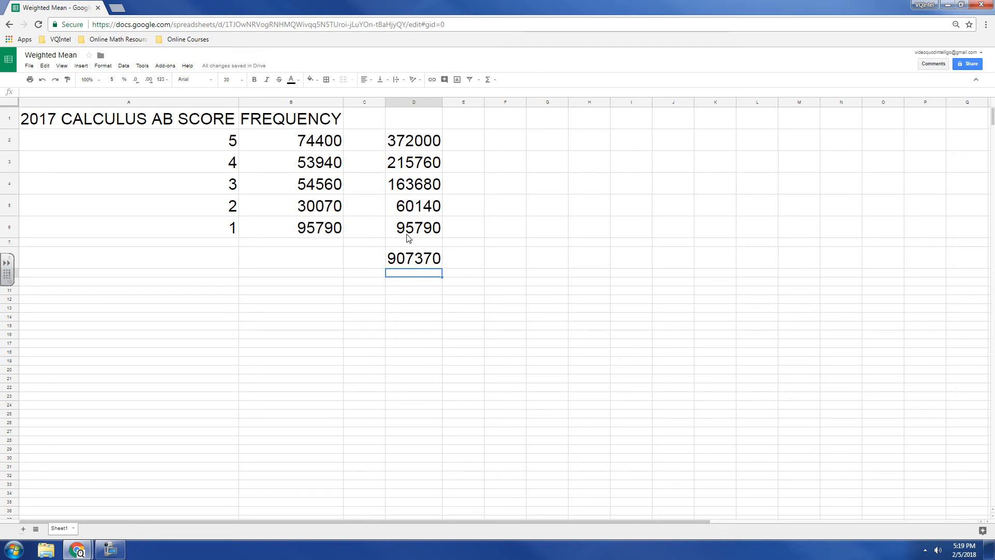
Total the frequencies with =SUM(B2:B6) in B8, giving 308760.
left_click(291, 258)
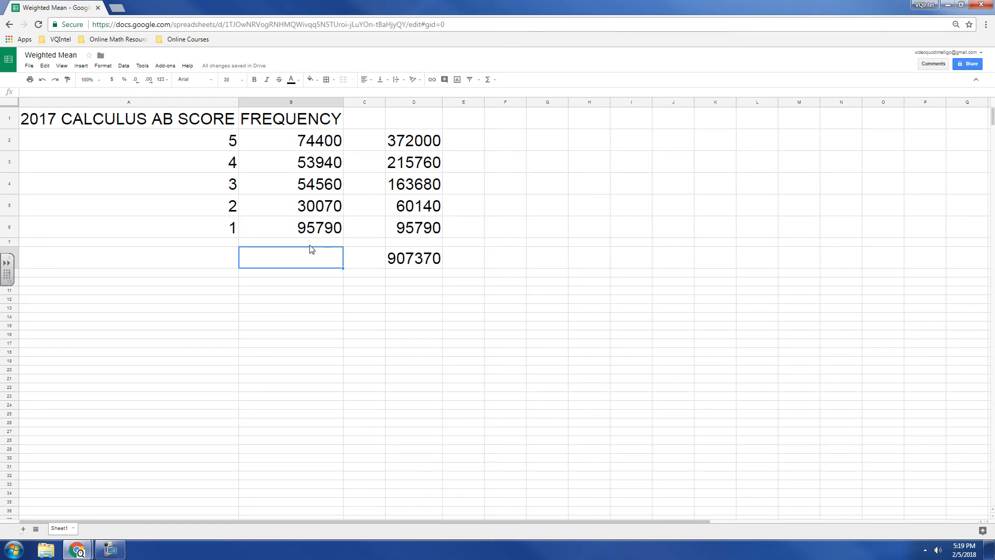
type("=sum")
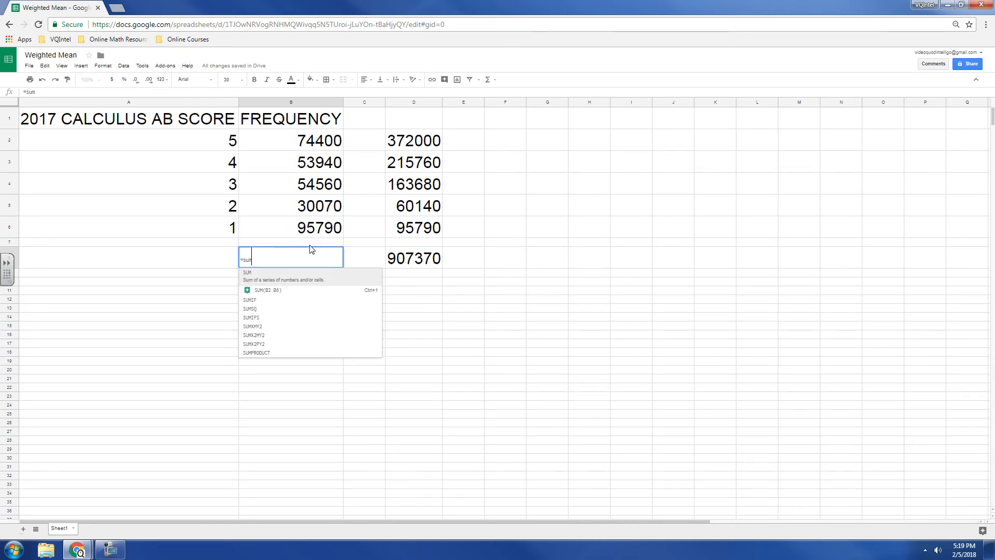
type("(")
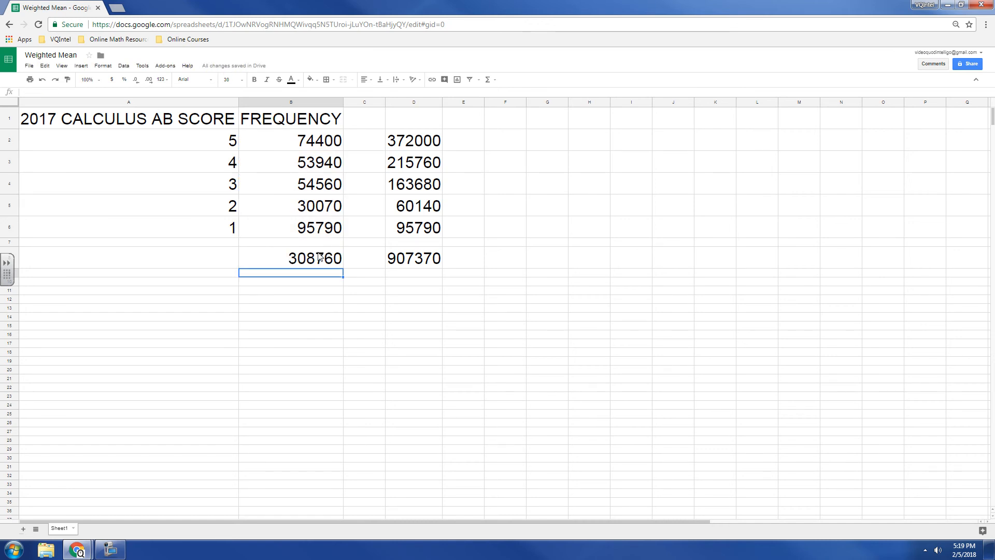
mouse_move(407, 295)
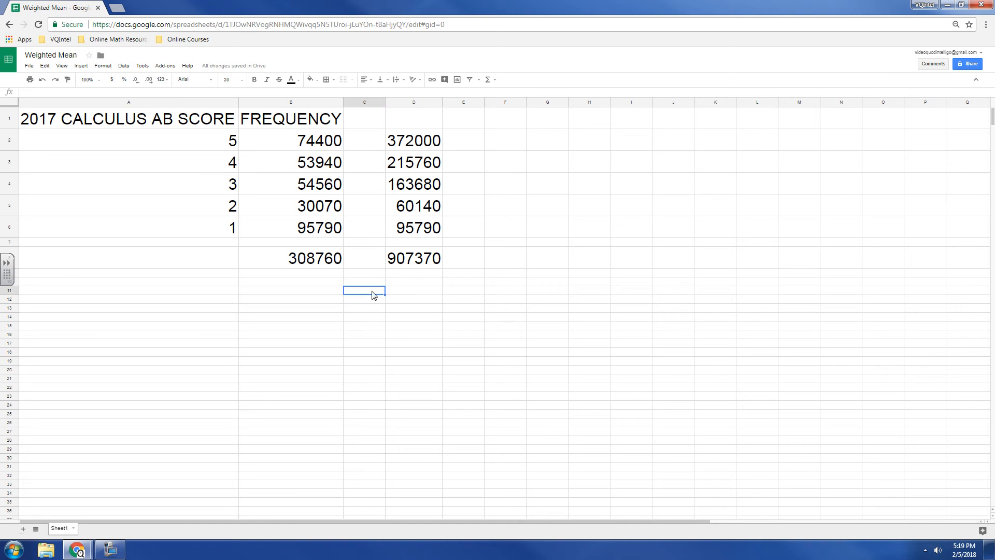
Label cell C11 'Weighted Average'.
type("Wei")
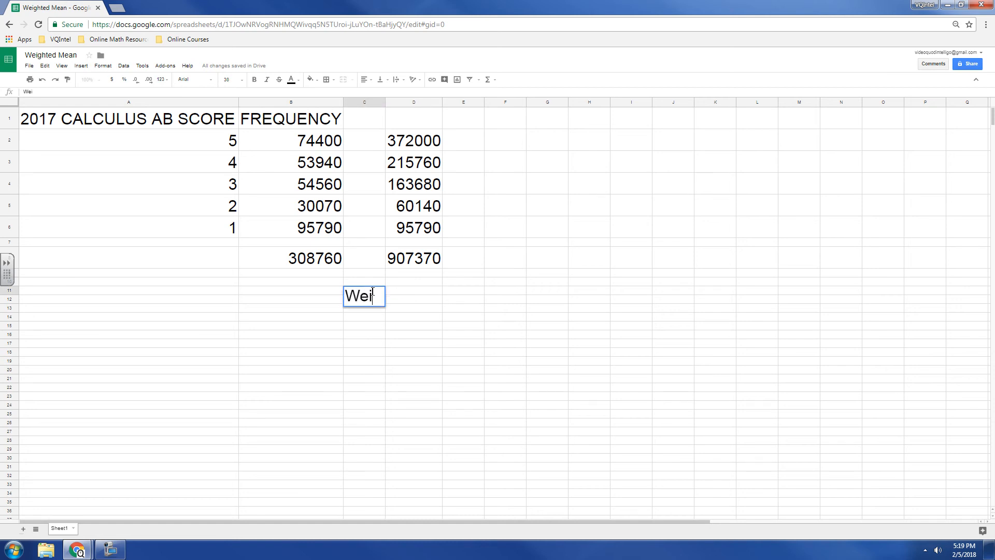
type("ghted Averag")
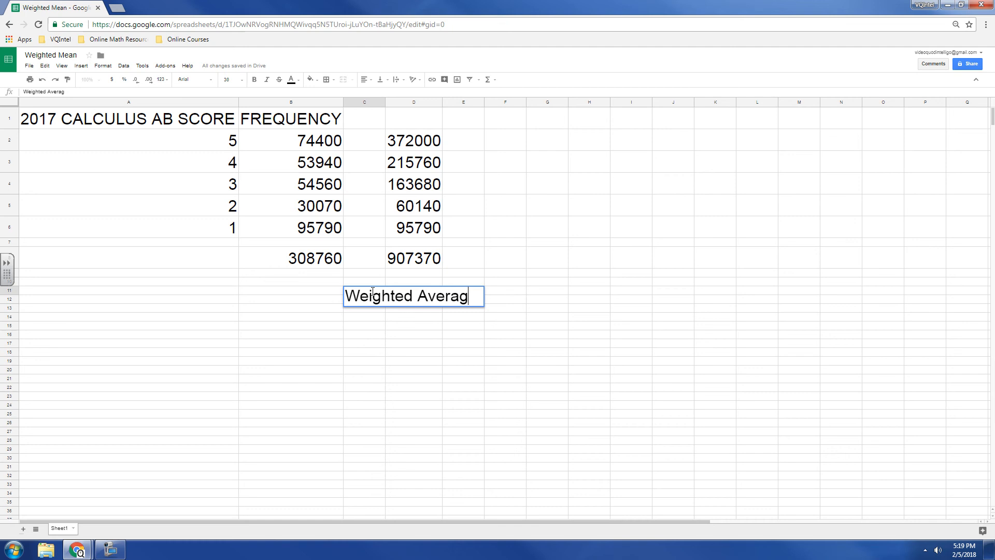
type("e")
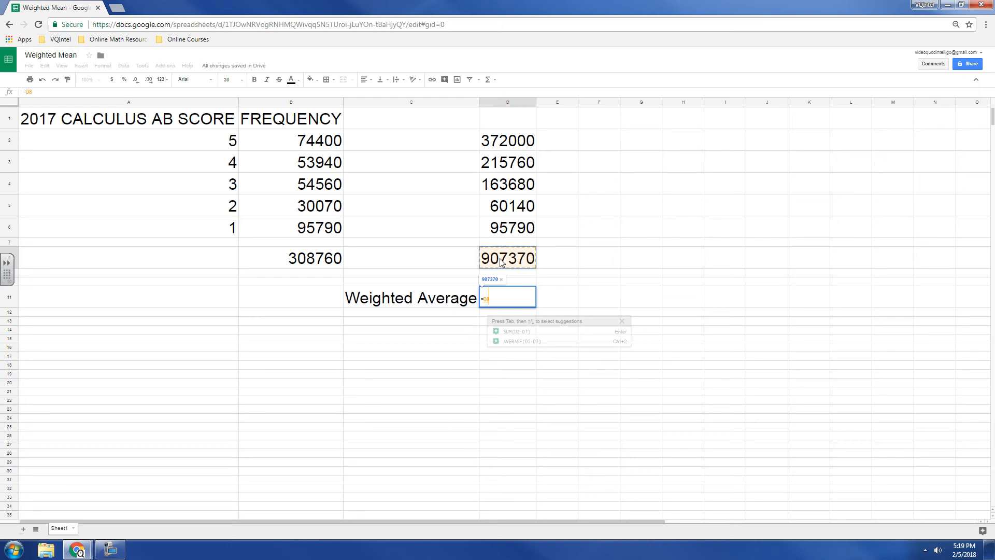
Compute =D8/B8 in D11 (2.93875502) and widen column D to show the decimals.
type("/")
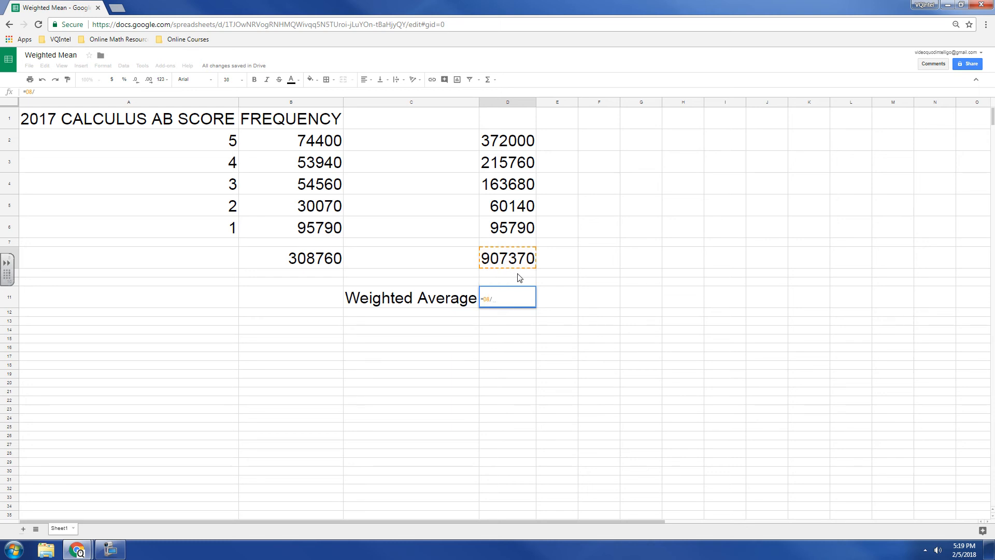
left_click(291, 258)
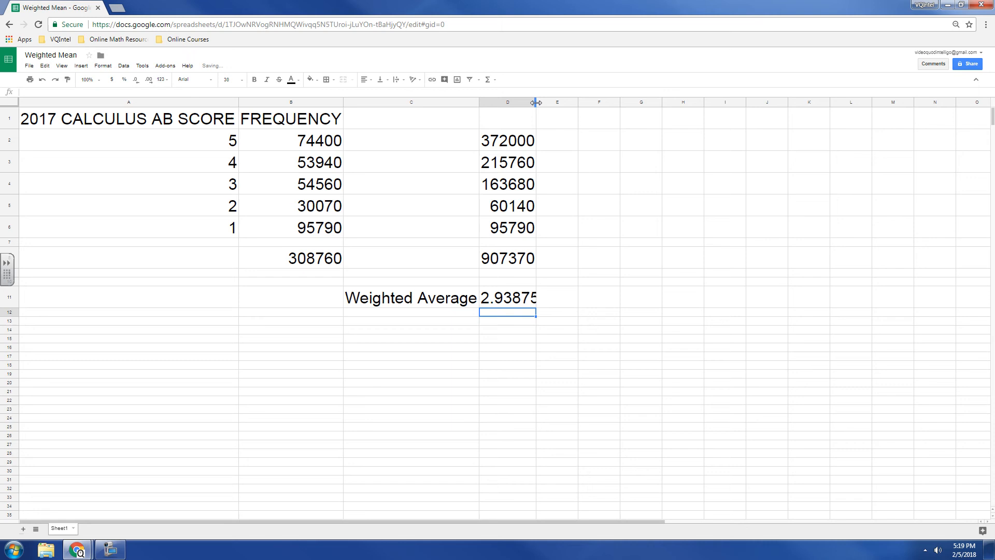
left_click_drag(536, 102, 558, 102)
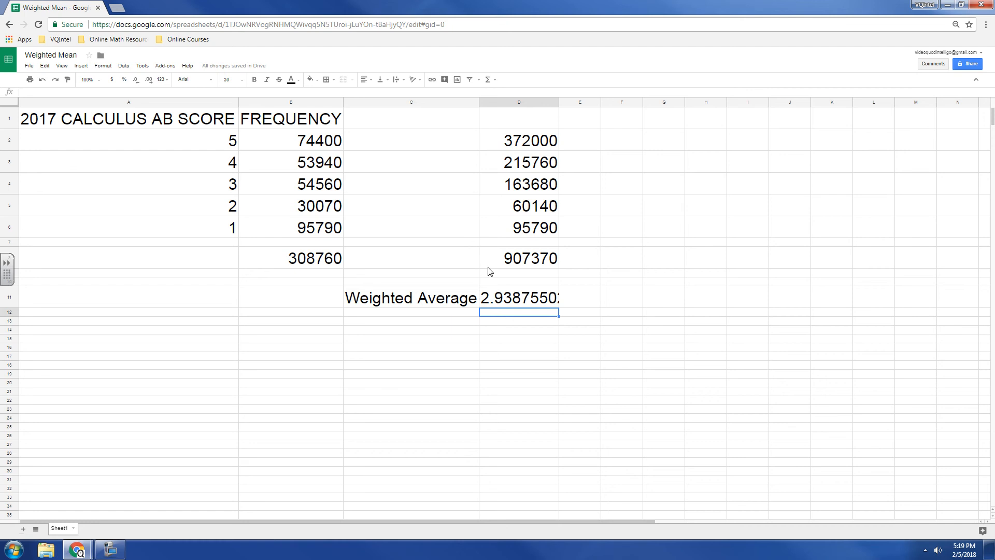
mouse_move(252, 144)
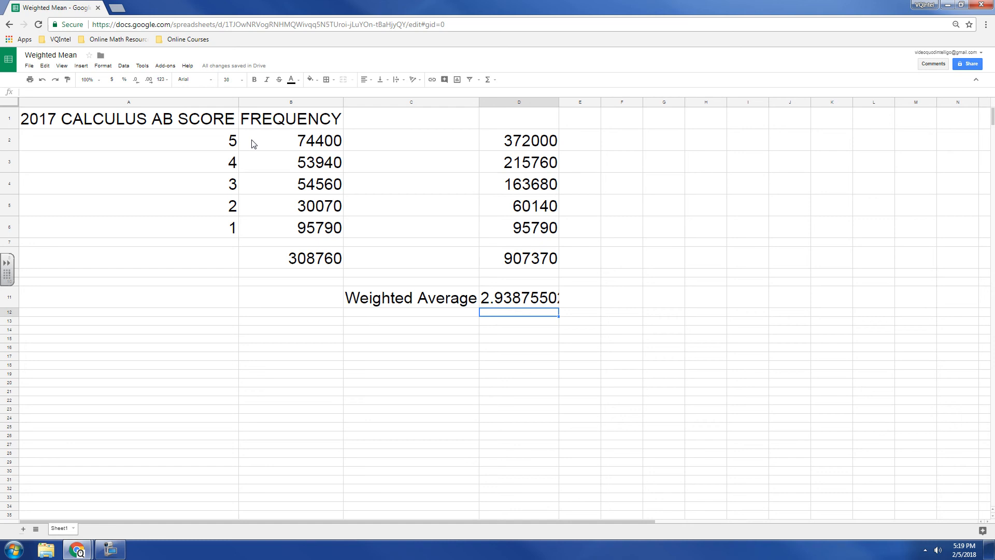
mouse_move(227, 164)
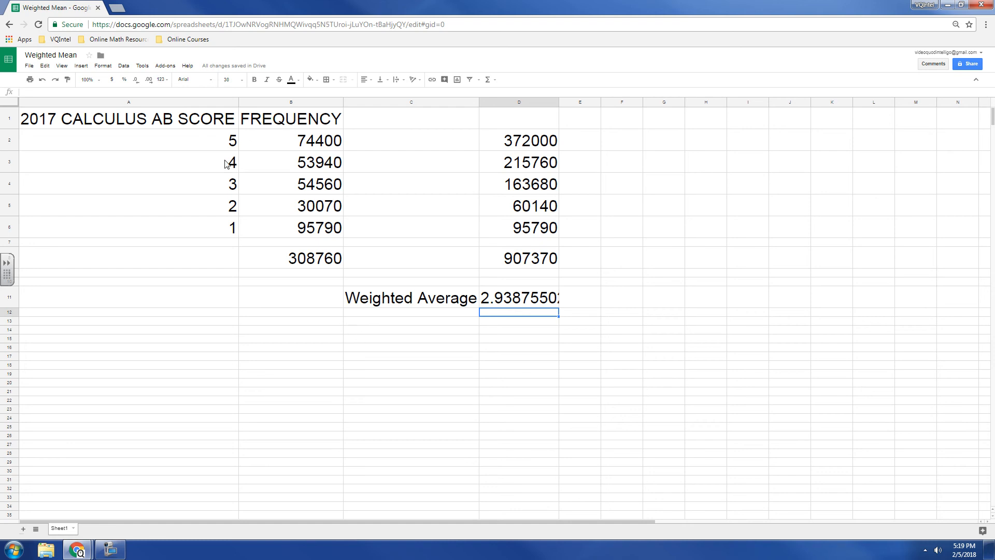
mouse_move(223, 141)
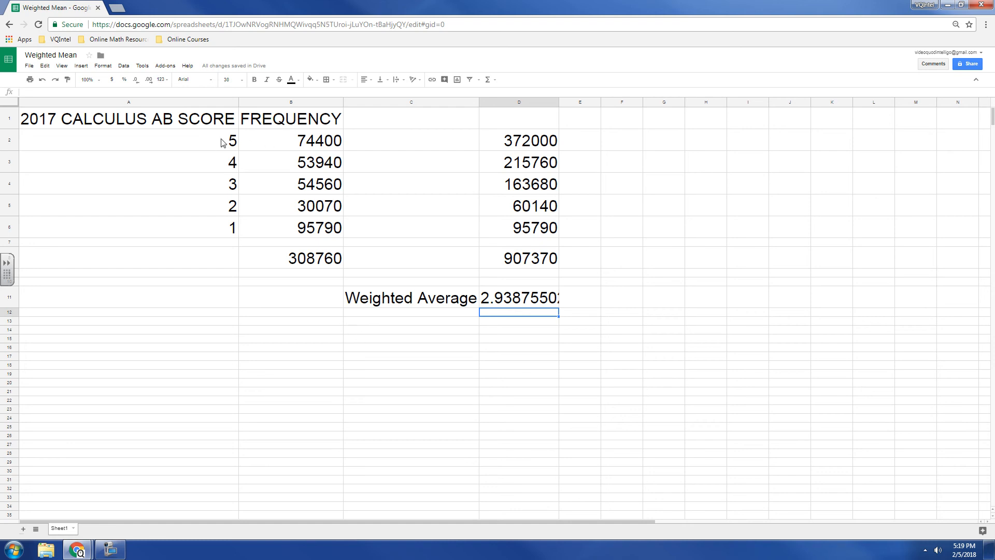
mouse_move(515, 141)
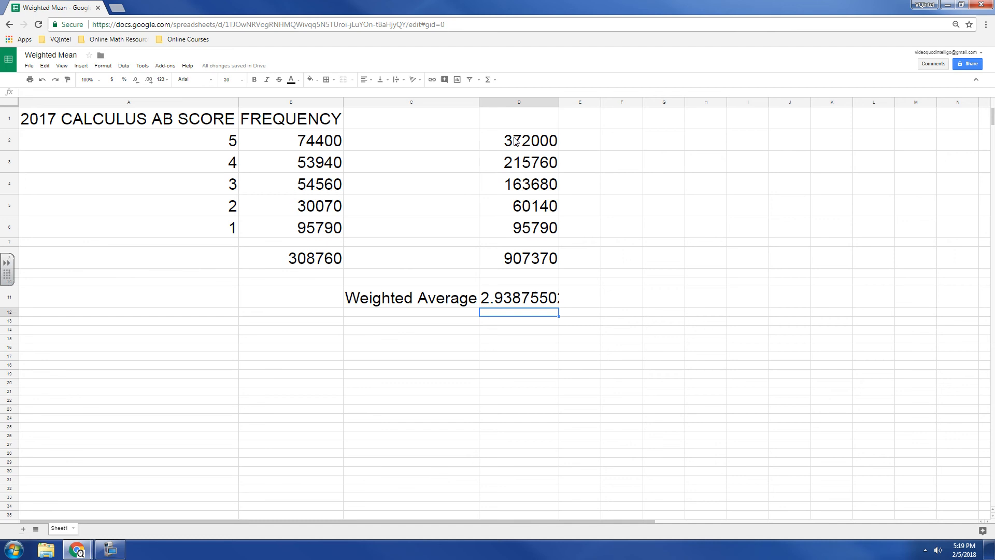
mouse_move(325, 259)
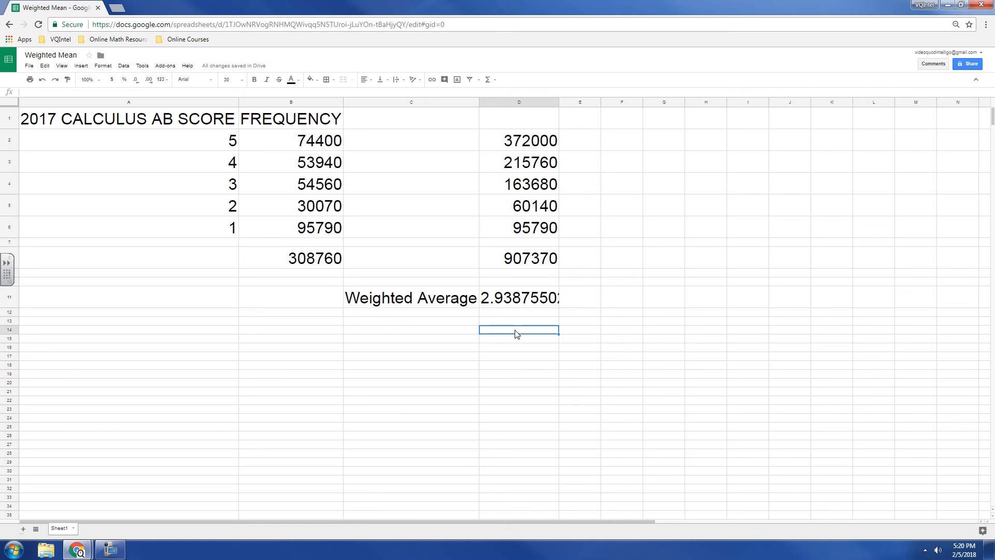
Enter AVERAGE.WEIGHTED in D14 with scores A2:A6 as values, matching 2.93875502.
type("=")
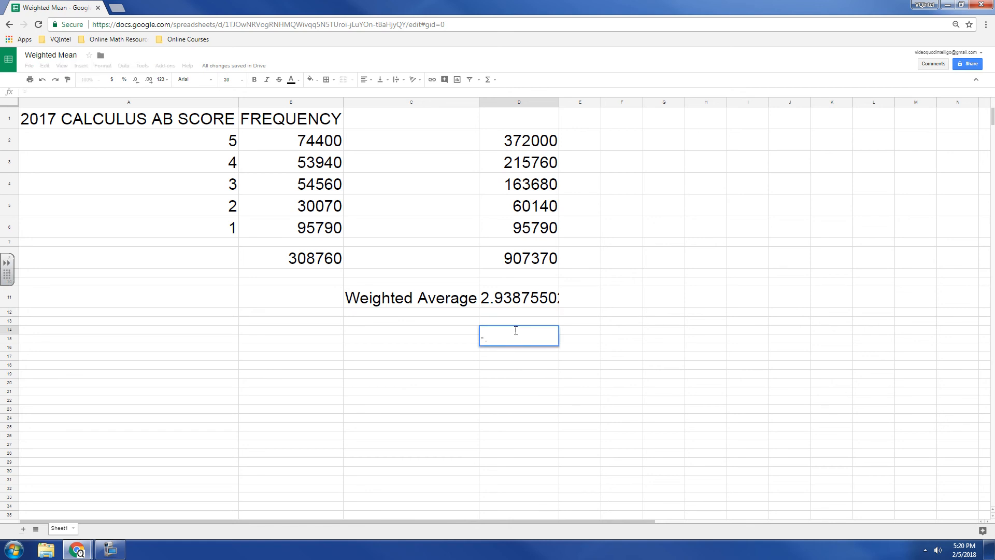
type("=av")
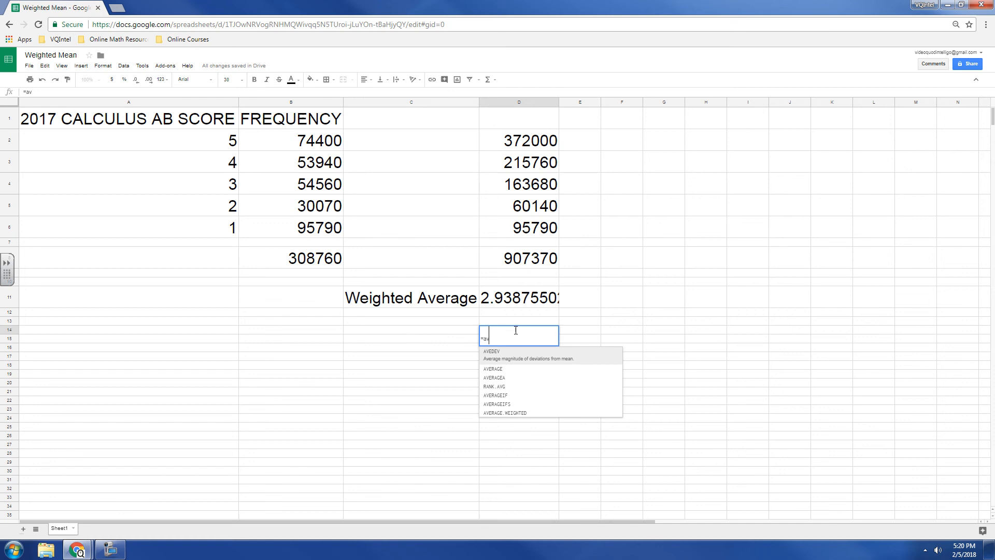
type("er")
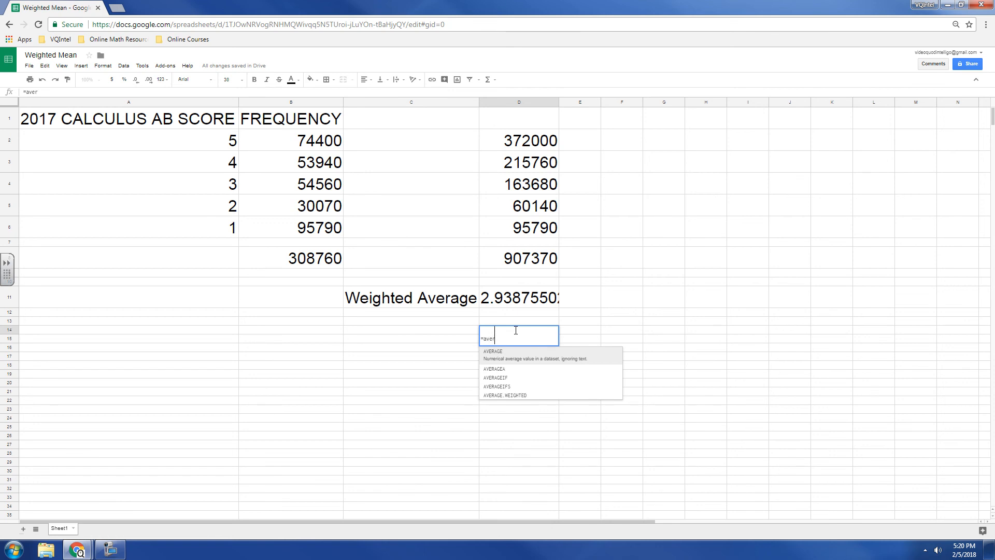
mouse_move(522, 371)
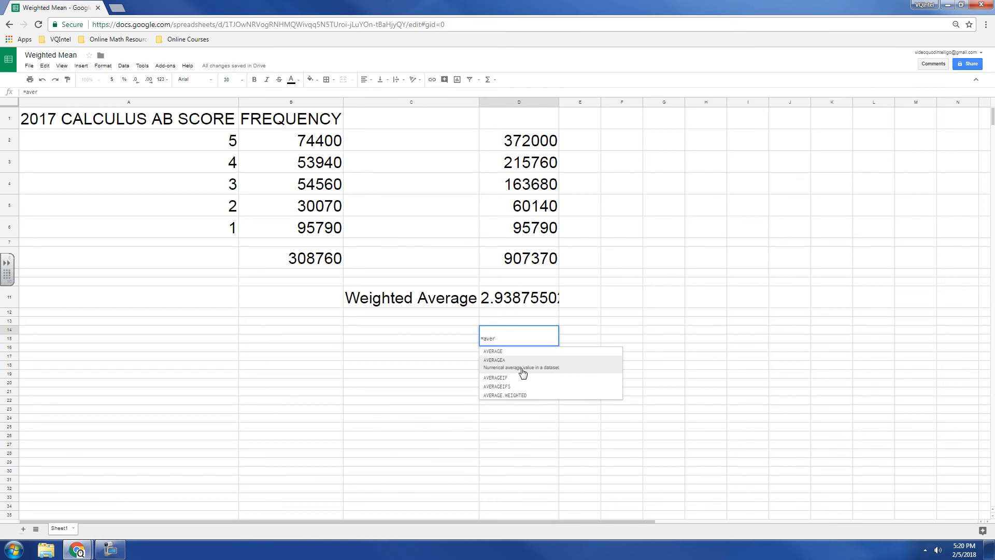
mouse_move(526, 398)
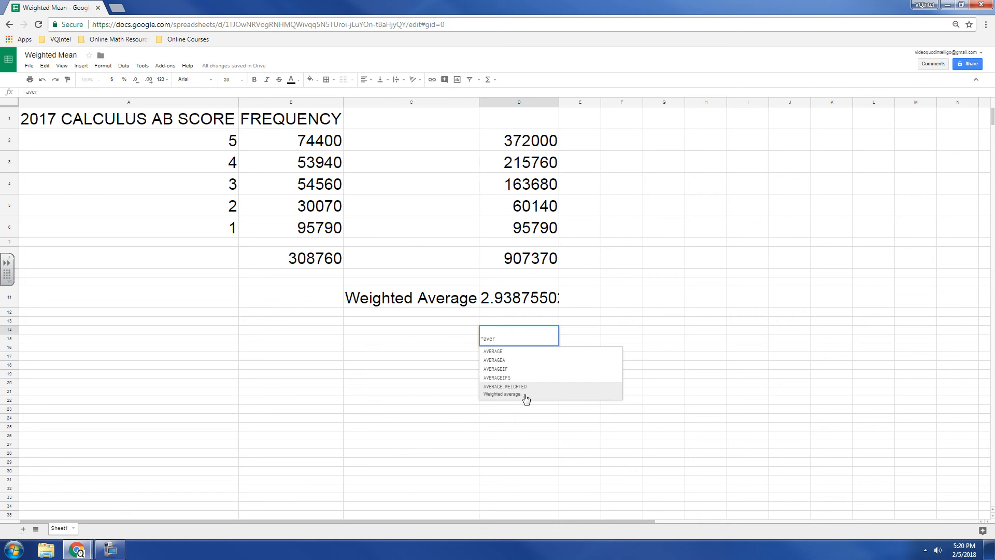
left_click(505, 386)
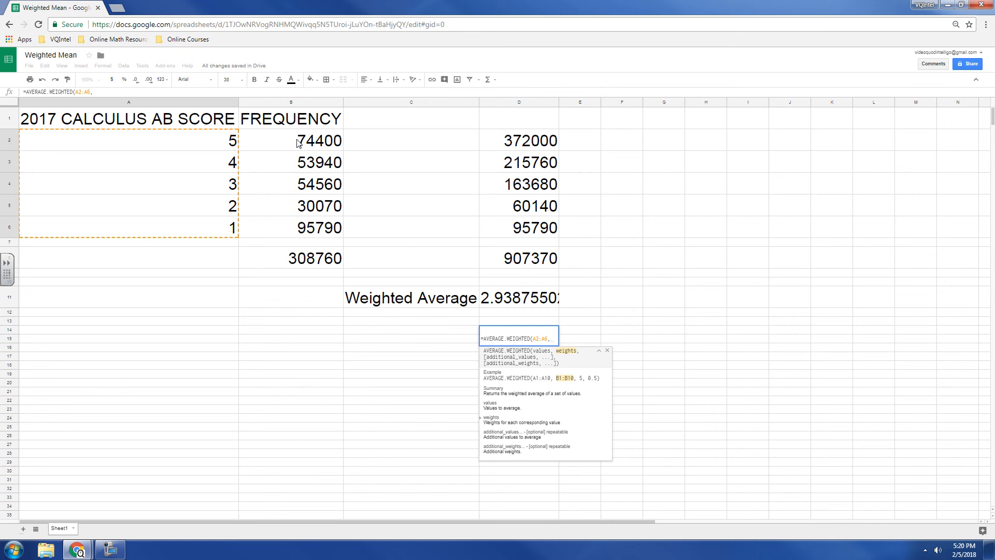
left_click_drag(291, 141, 292, 227)
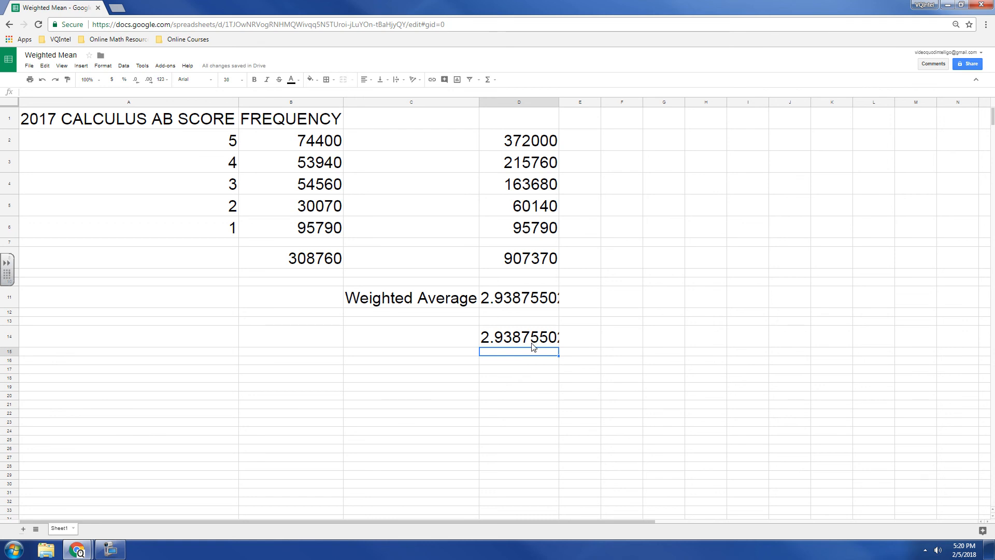
mouse_move(529, 323)
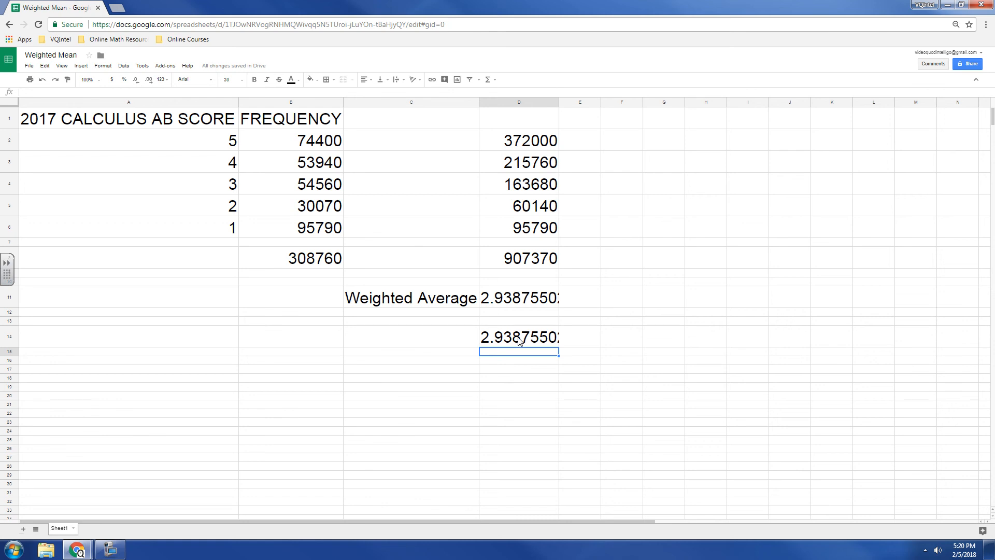
mouse_move(522, 303)
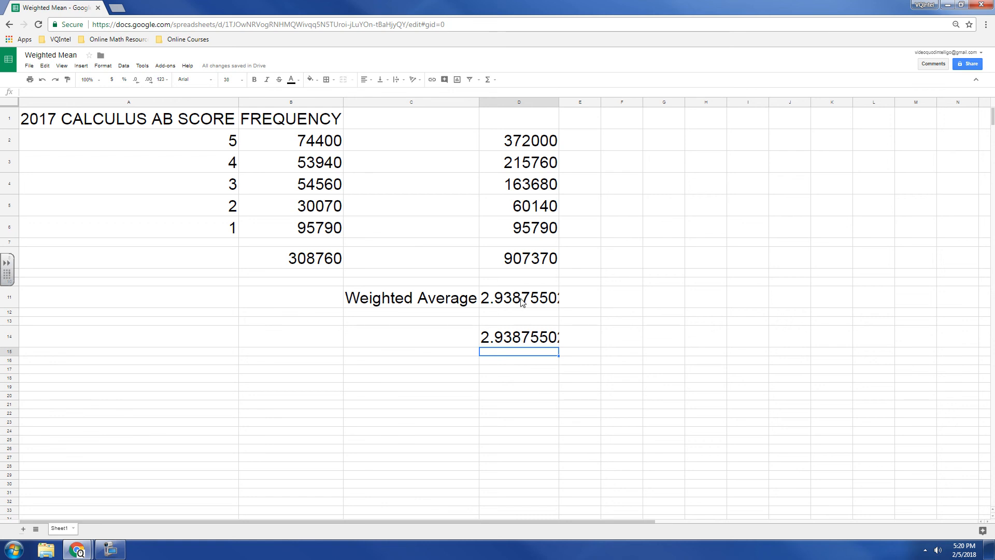